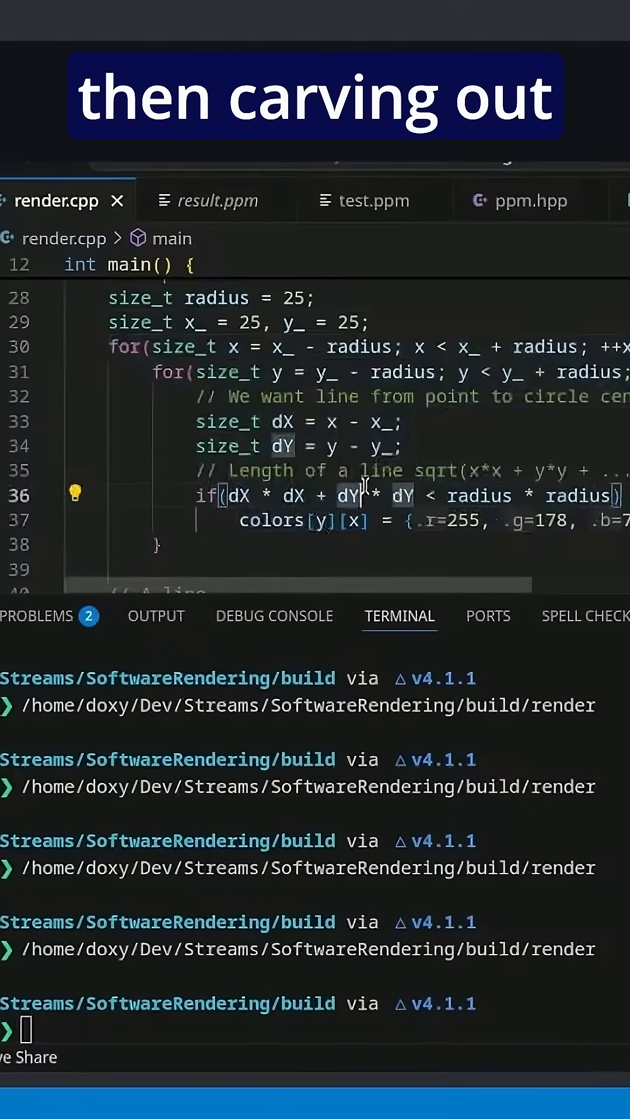
pyautogui.moveTo(350, 495)
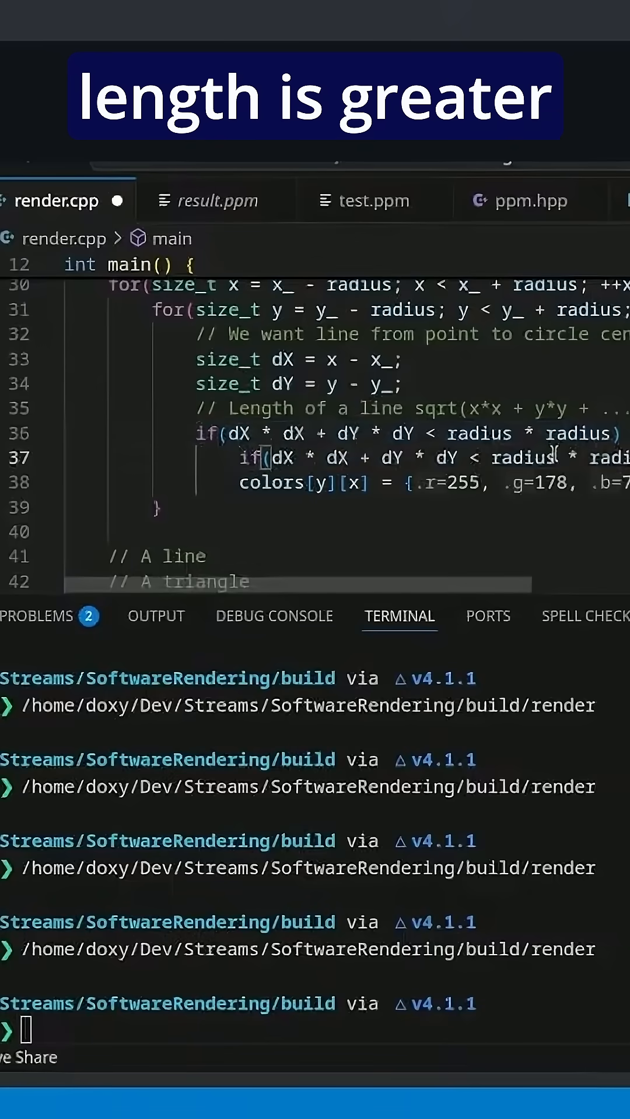
pyautogui.write('>')
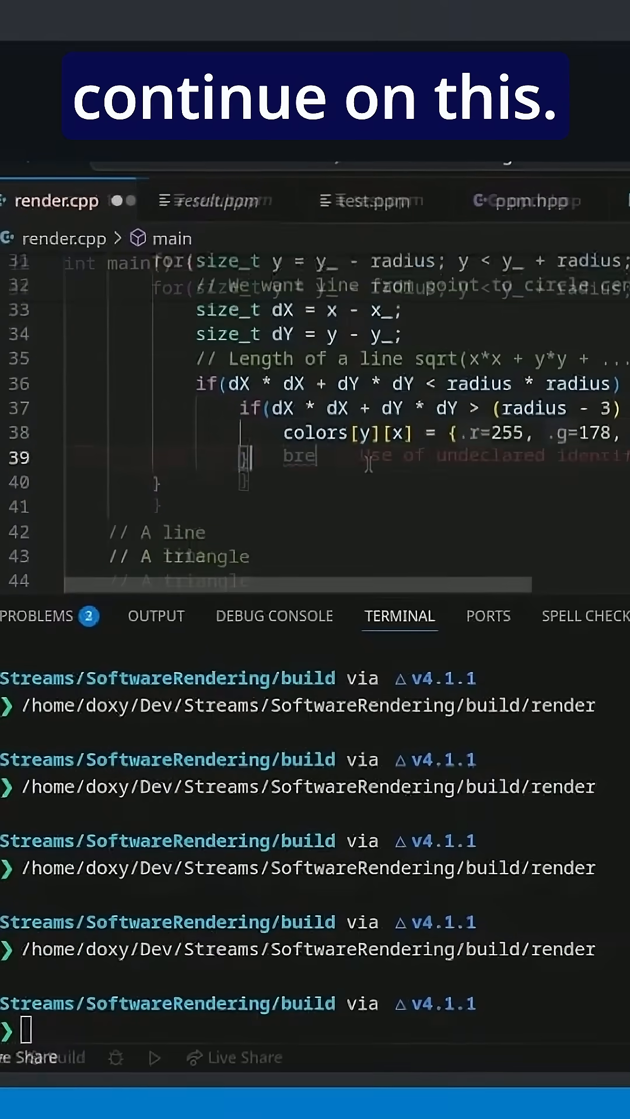
pyautogui.write('continue;')
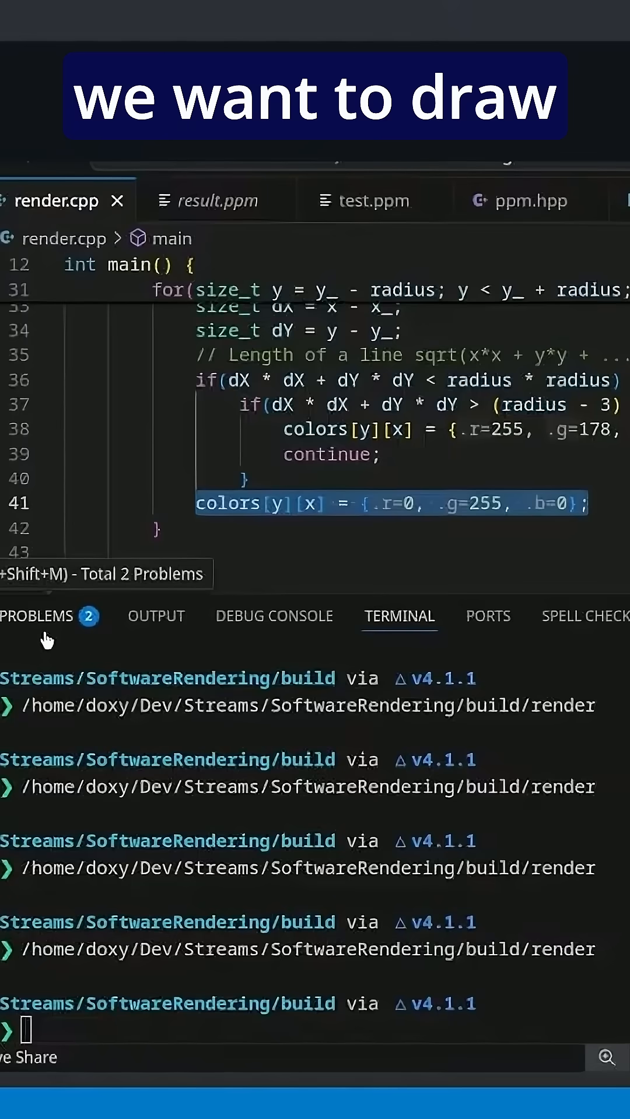
pyautogui.moveTo(205, 615)
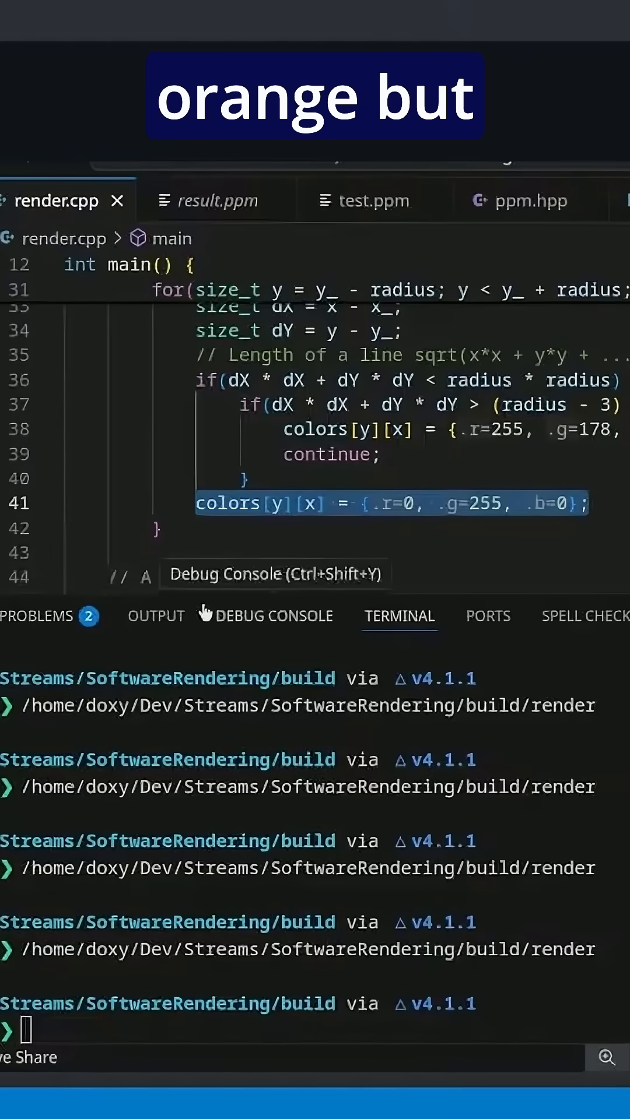